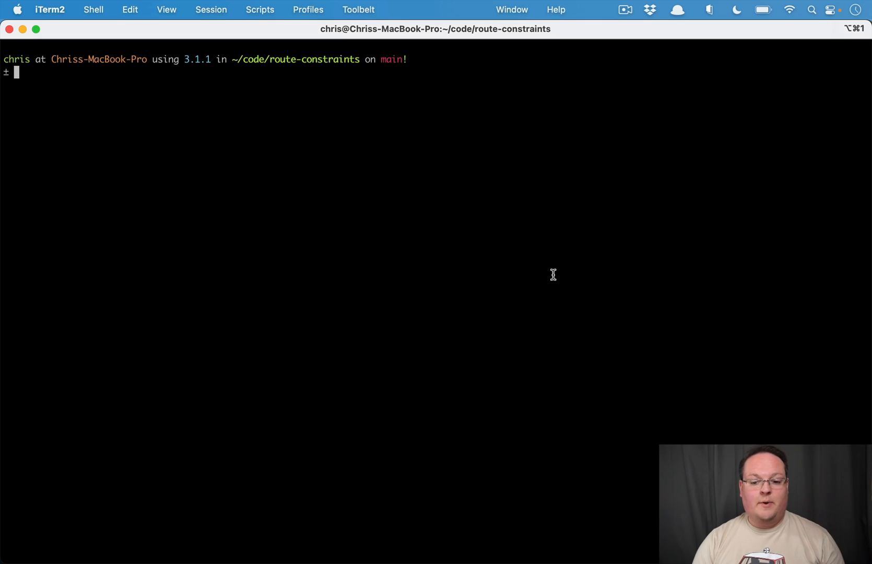
Compose the command 'rails g scaffold Domain name' at the shell prompt
type("rai")
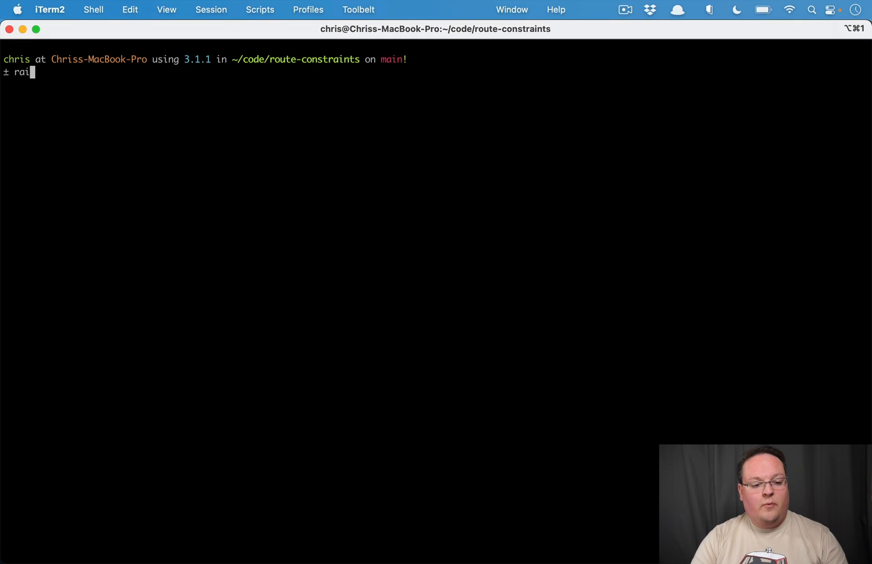
type("ls")
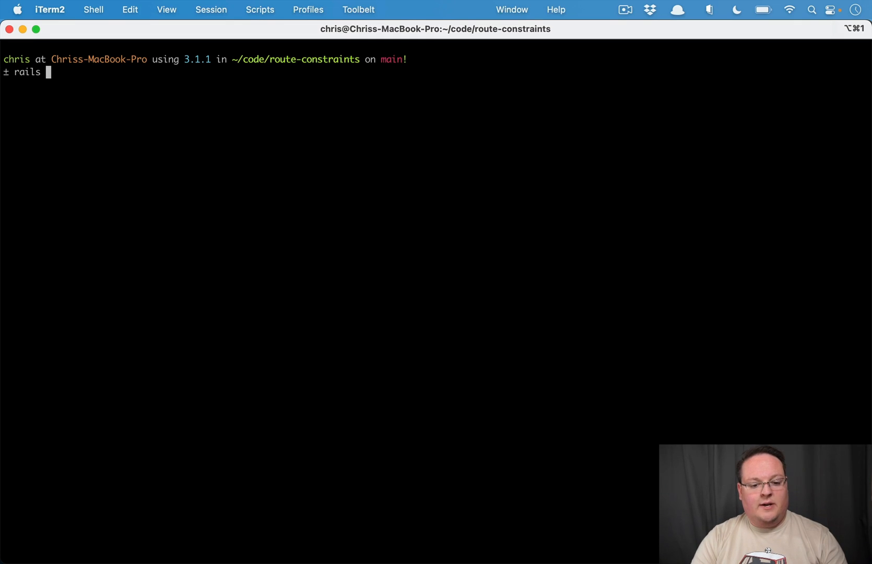
type("g")
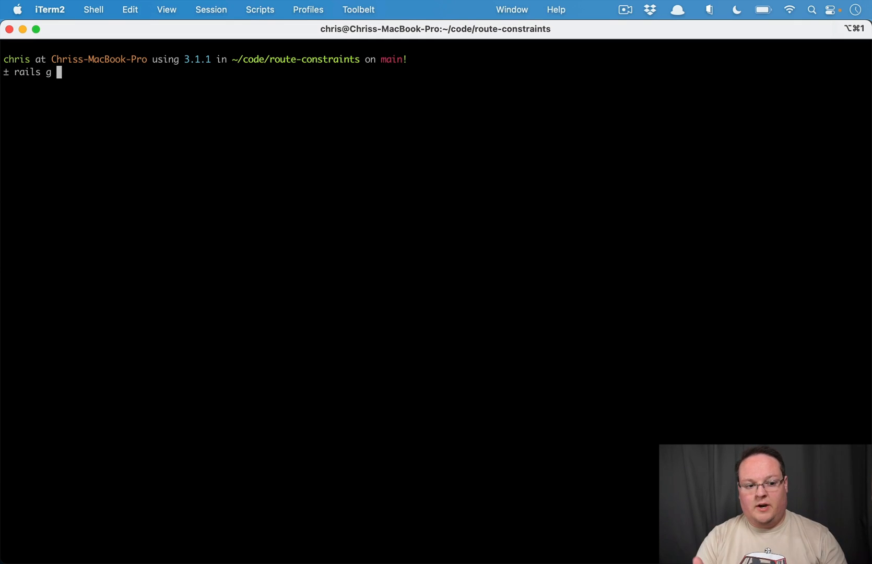
type("scaffold Domain")
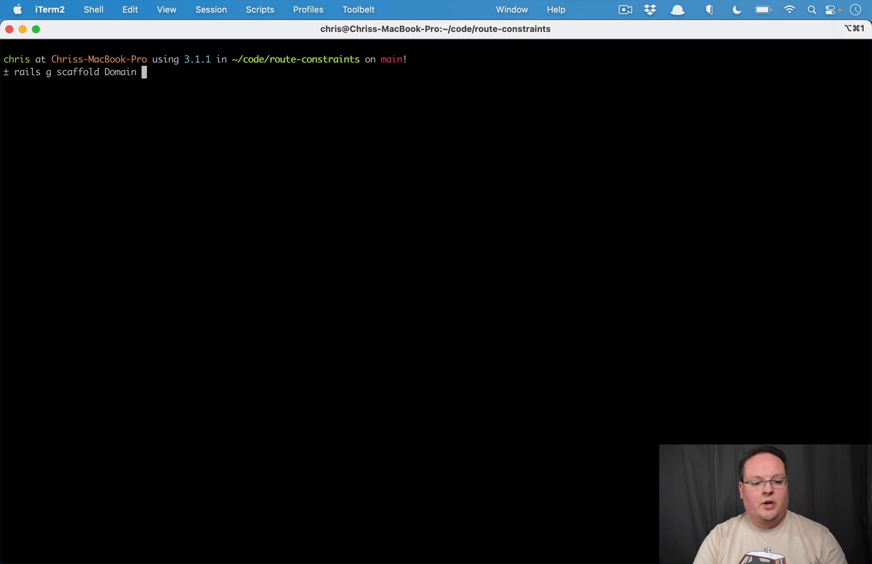
type("name")
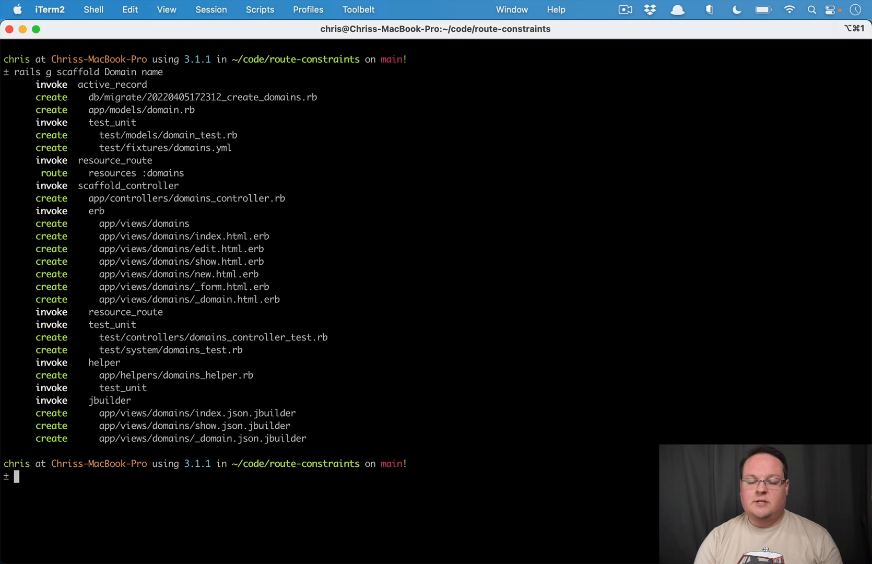
Switch to another open application after the scaffold finishes generating
key("cmd+tab")
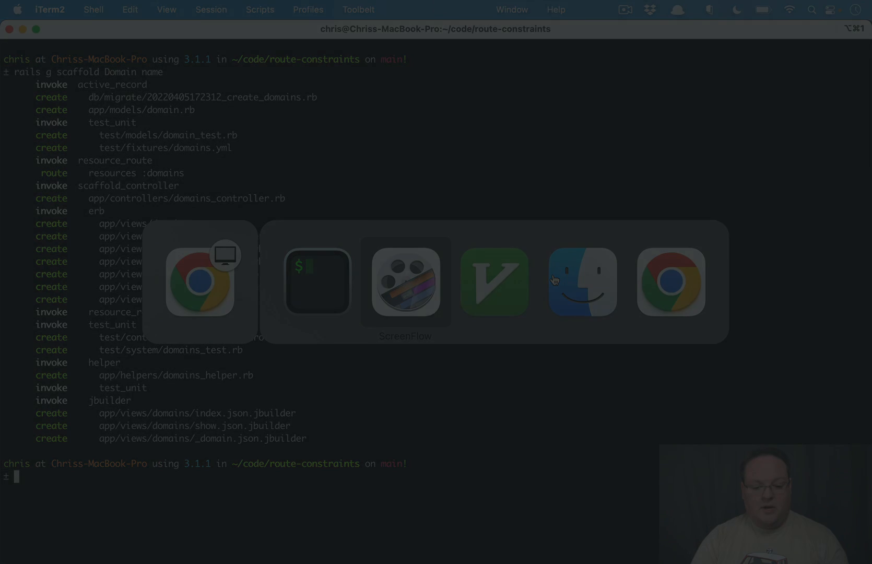